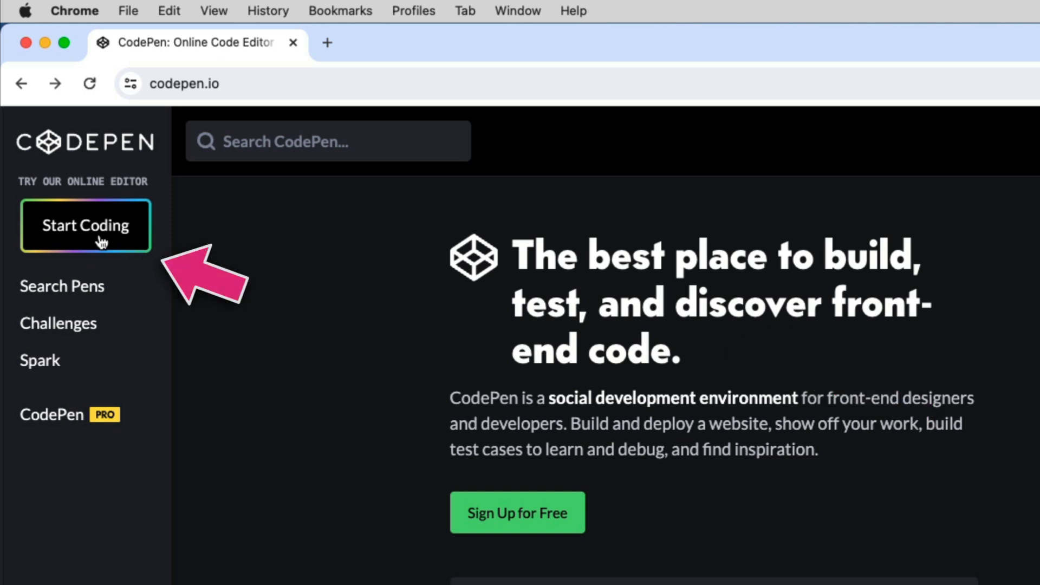
Step: Start a new blank pen from the CodePen homepage
click(85, 225)
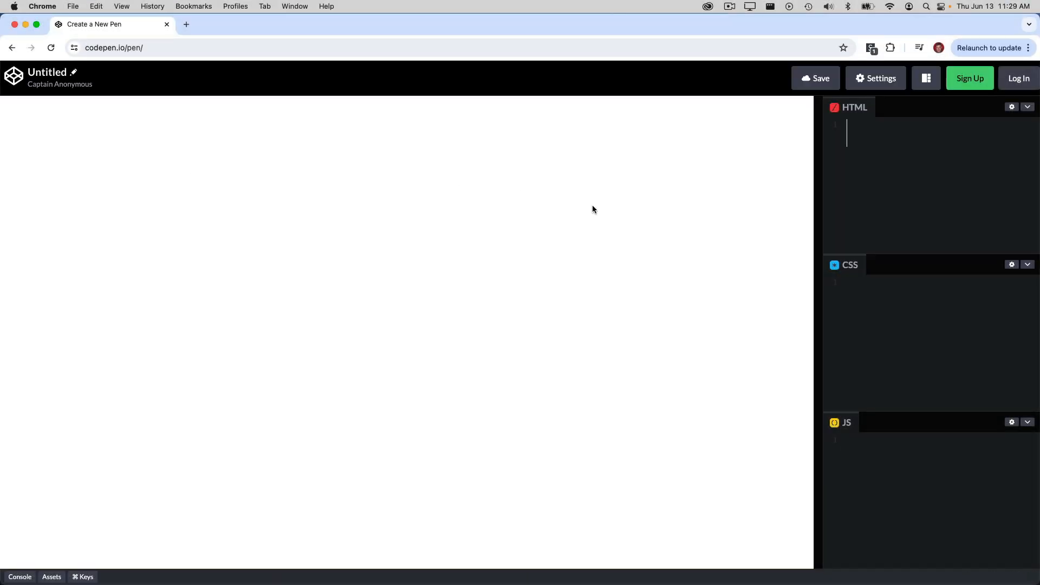
mouse_move(792, 258)
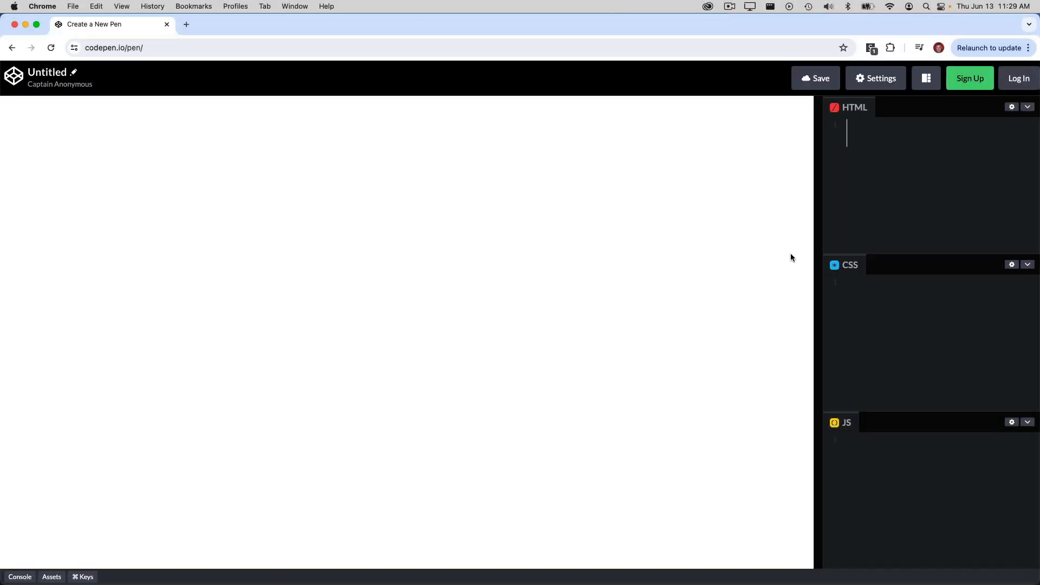
Step: Drag the preview divider left to give the editors half the window
drag(818, 271, 517, 271)
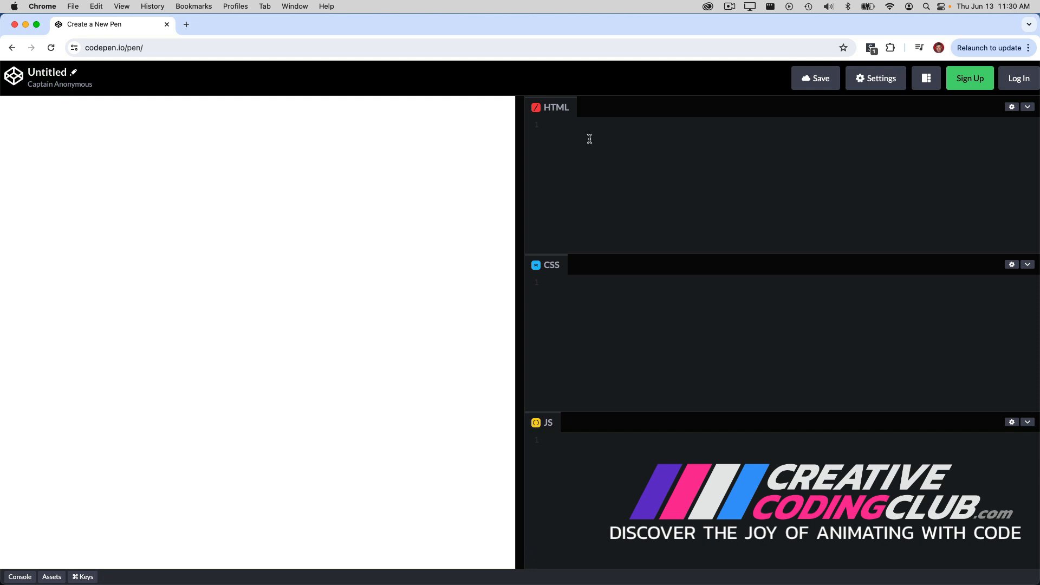
click(589, 139)
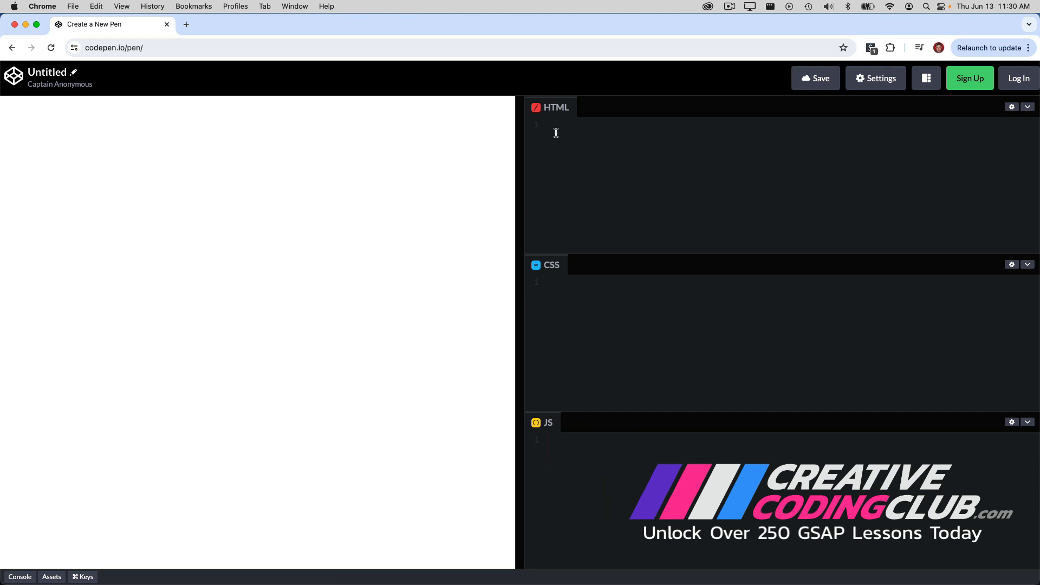
Step: Enter <h1>hello</h1> in the HTML editor
text(<h1>hello</h1>)
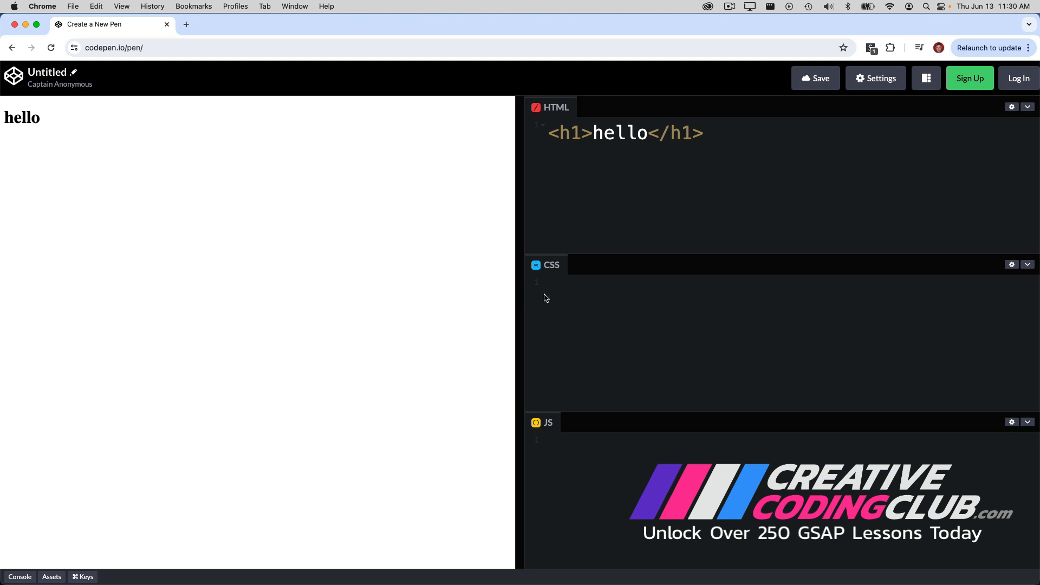
Step: Write a body CSS rule with dodgerblue background and white color
text(body {)
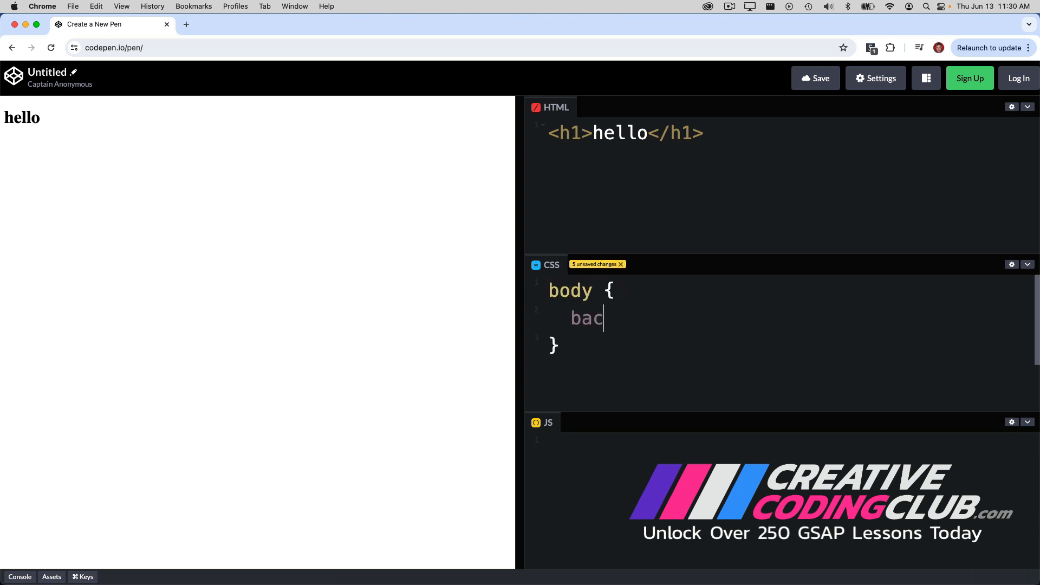
text(kground:dodgerblue;)
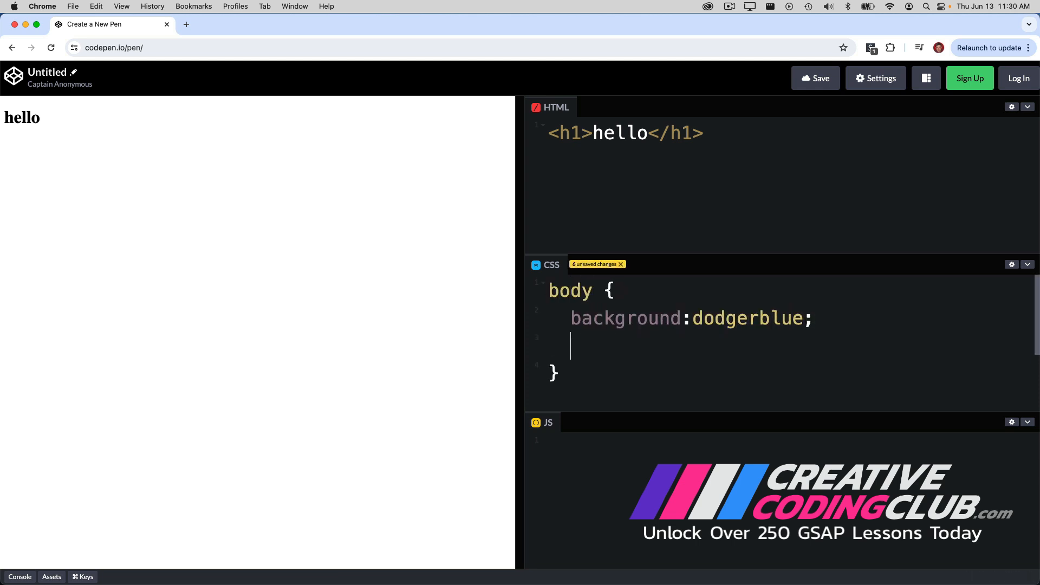
text(color:white;)
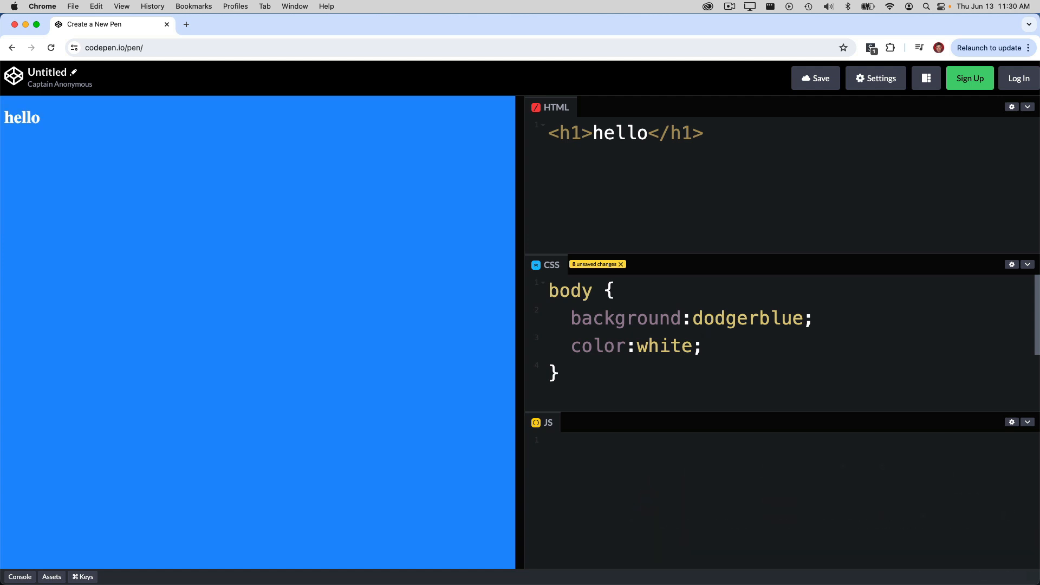
mouse_move(542, 474)
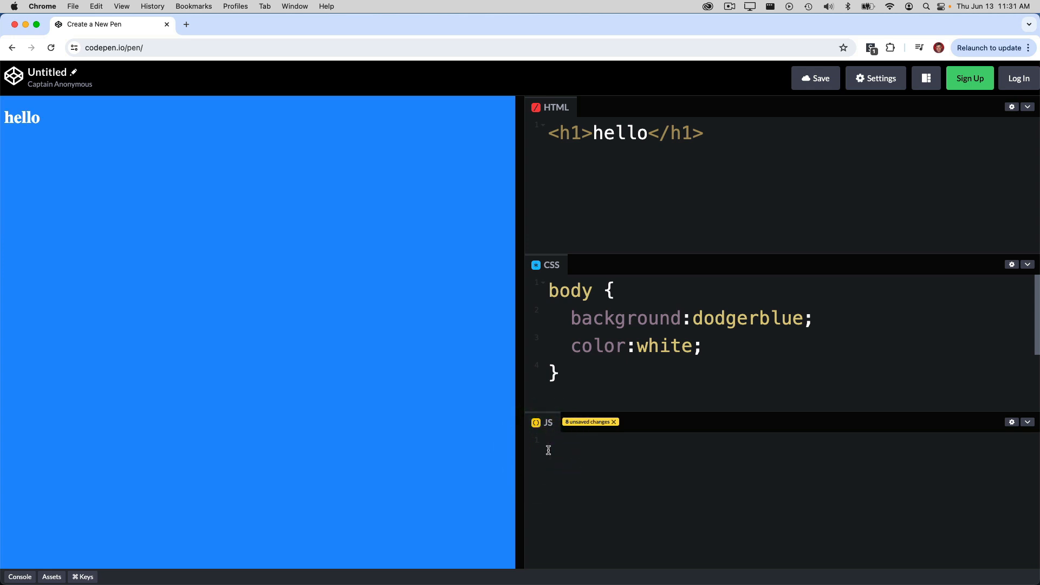
mouse_move(986, 434)
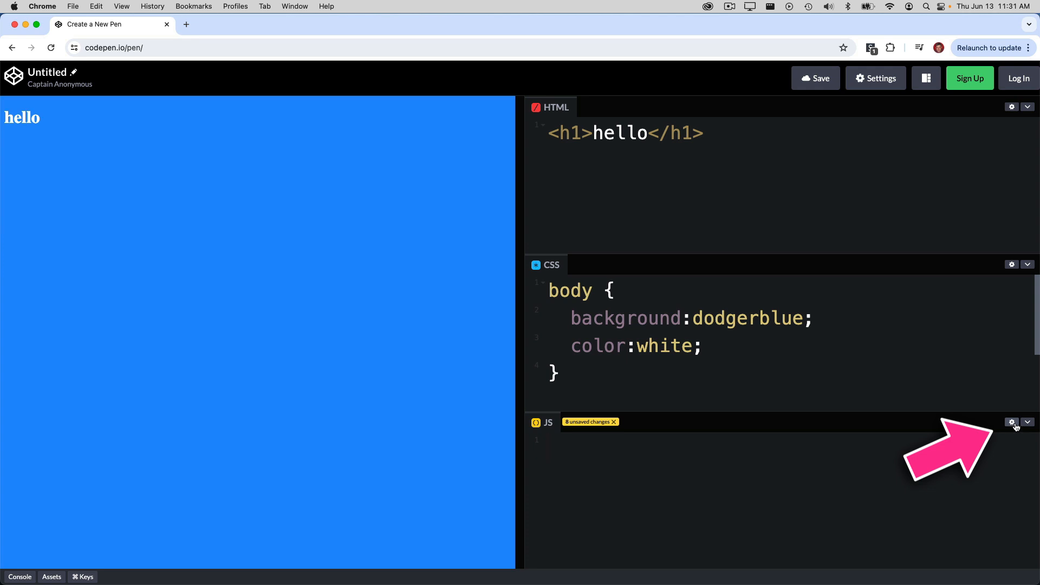
Step: Add the GSAP library from unpkg as an external script in JS settings
click(1011, 422)
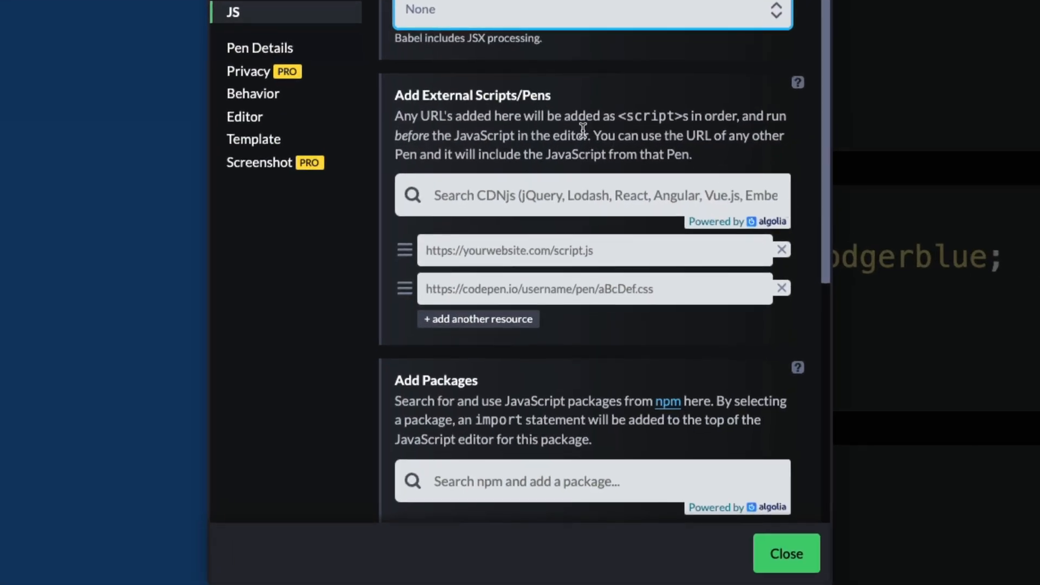
mouse_move(534, 142)
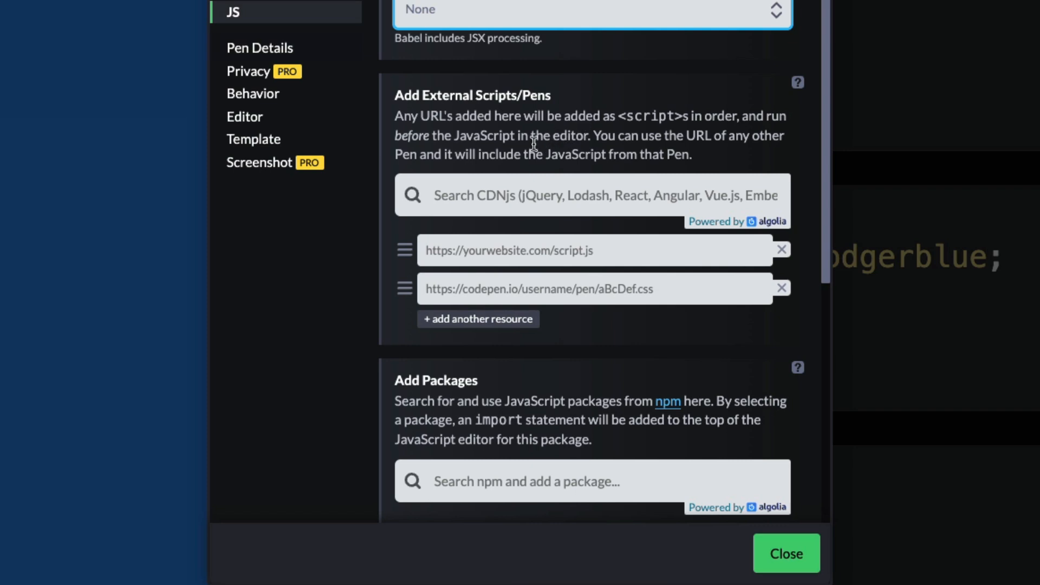
text(gs)
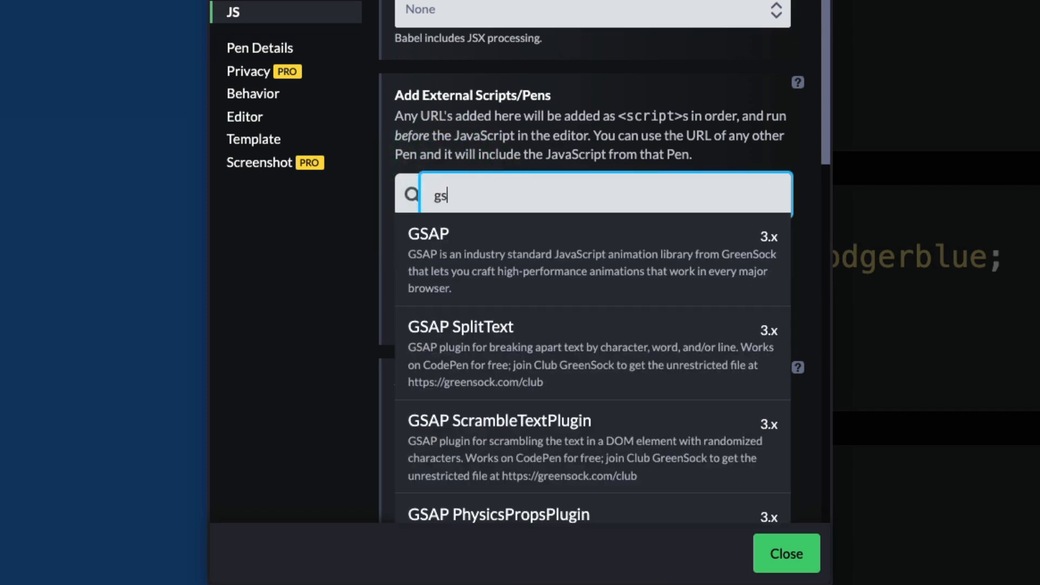
text(ap)
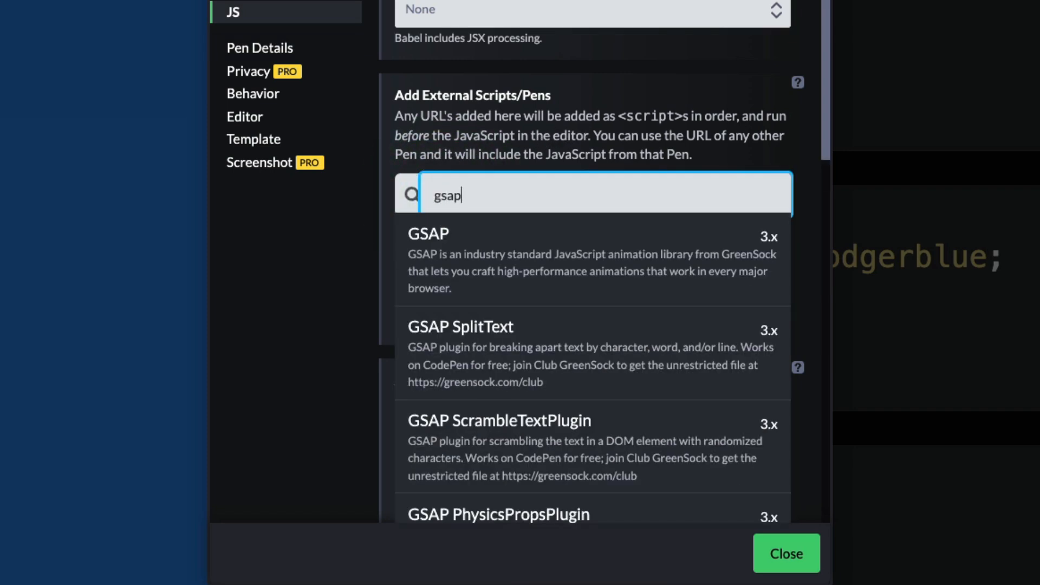
mouse_move(504, 267)
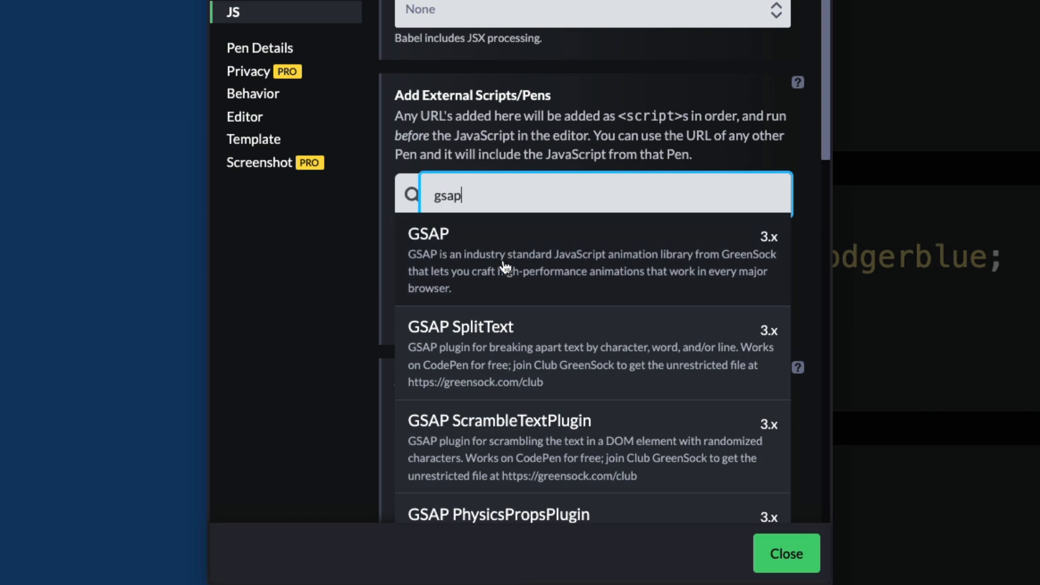
click(427, 234)
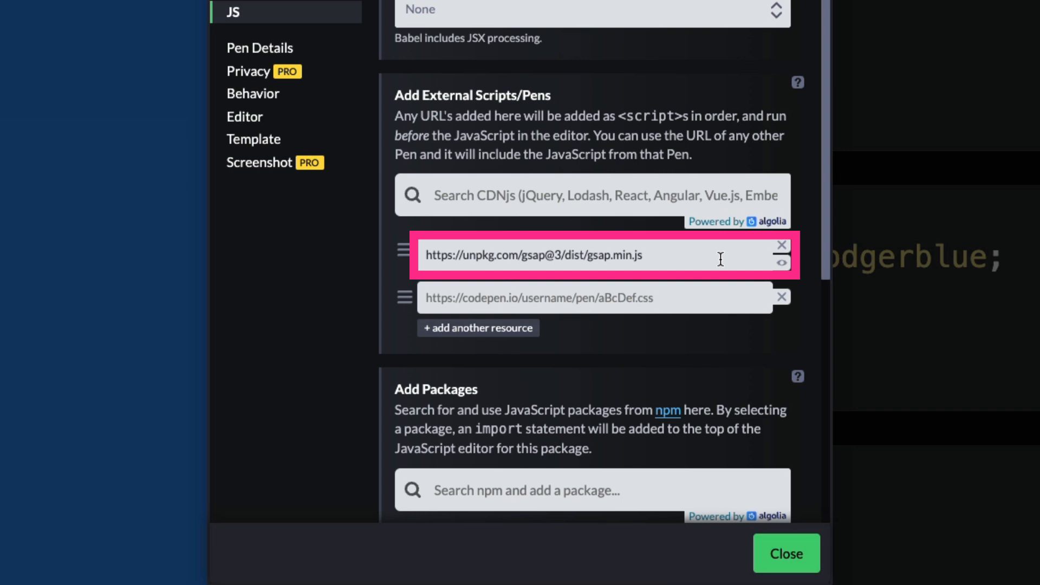
click(786, 554)
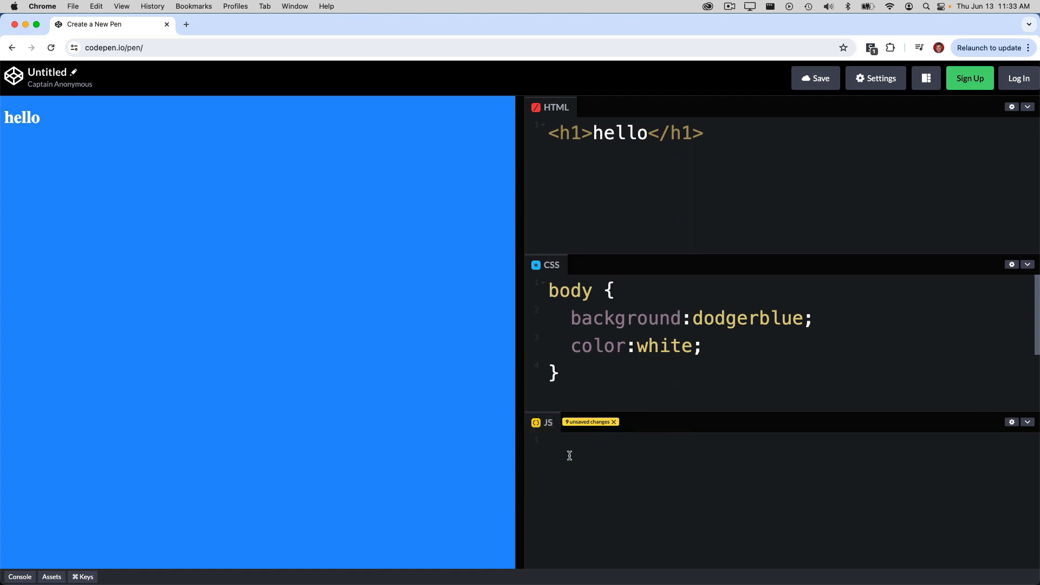
Step: Write gsap.to("h1", {x:400}) in the JS editor
text(gsap)
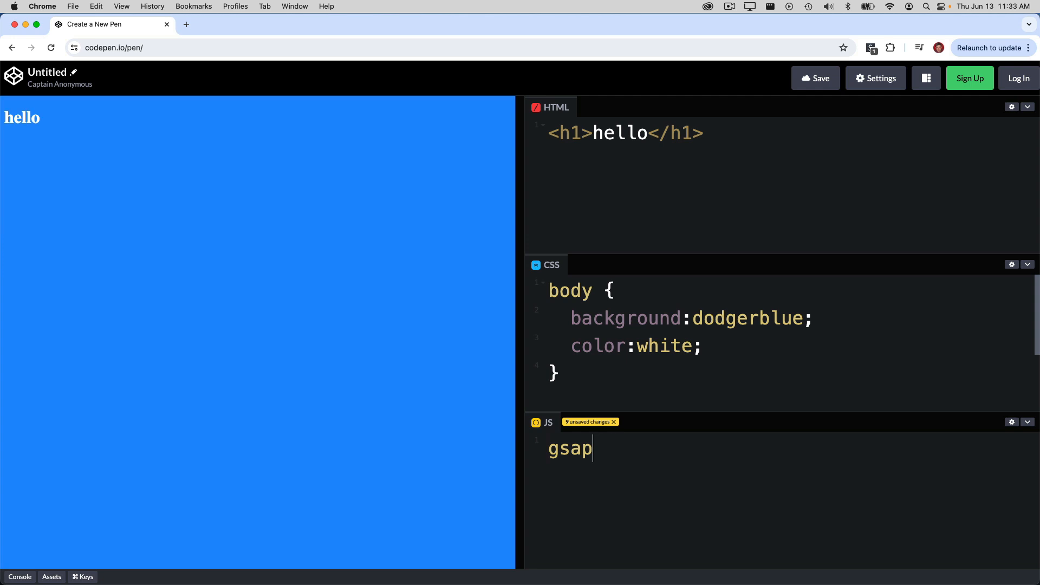
text(.to("h1"))
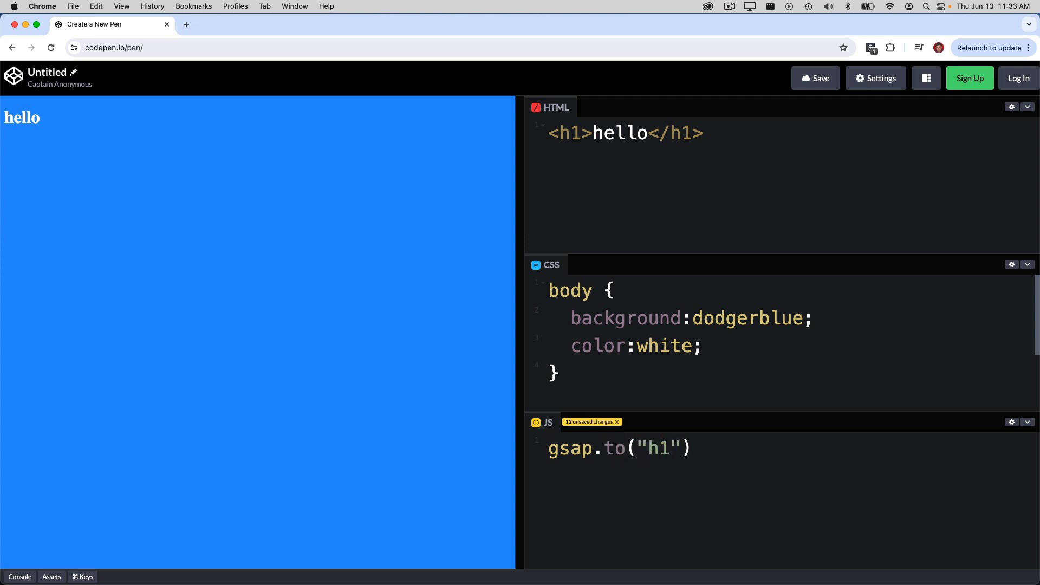
text(, {x:4})
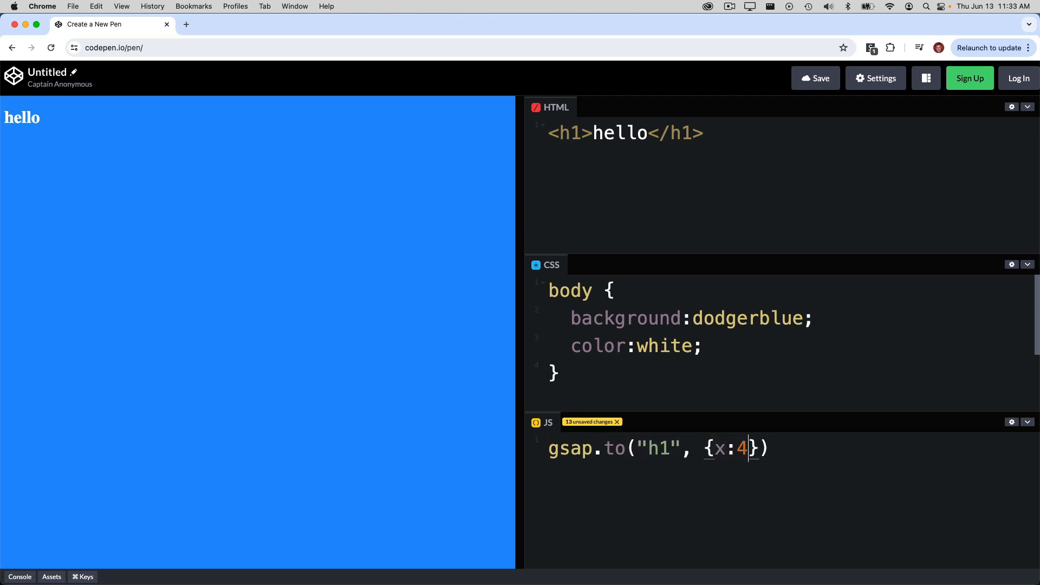
text(00)
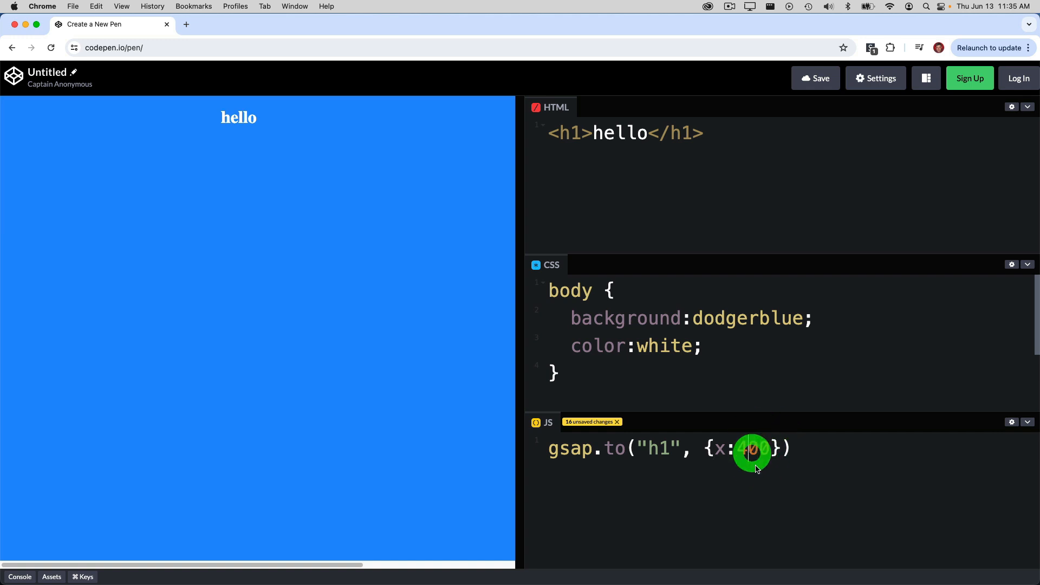
Step: Change the tween's x value from 400 to 500
text(500)
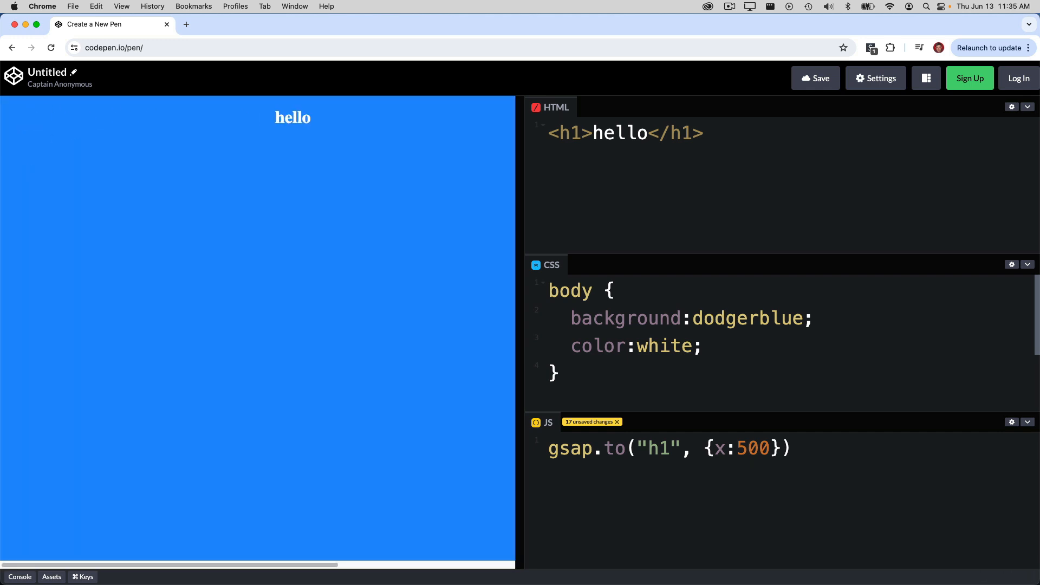
click(746, 449)
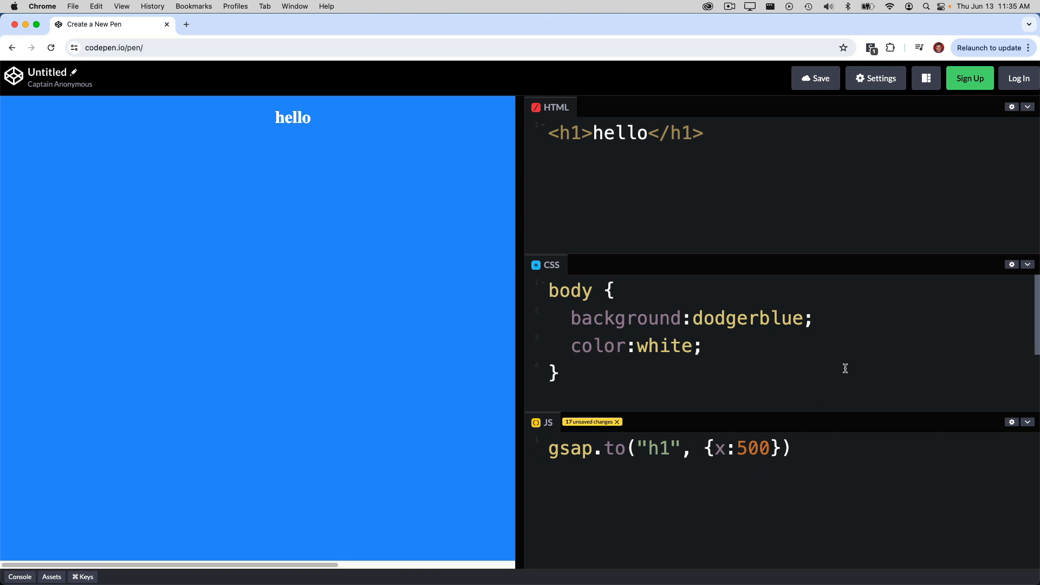
Step: Turn off Auto-Updating Preview in the pen's Behavior settings
click(878, 78)
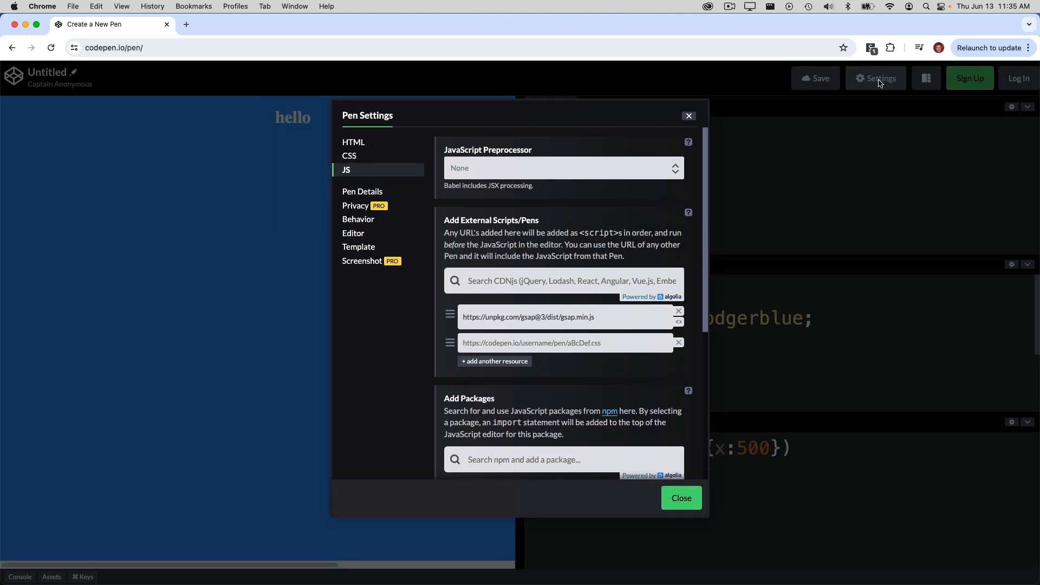
mouse_move(375, 221)
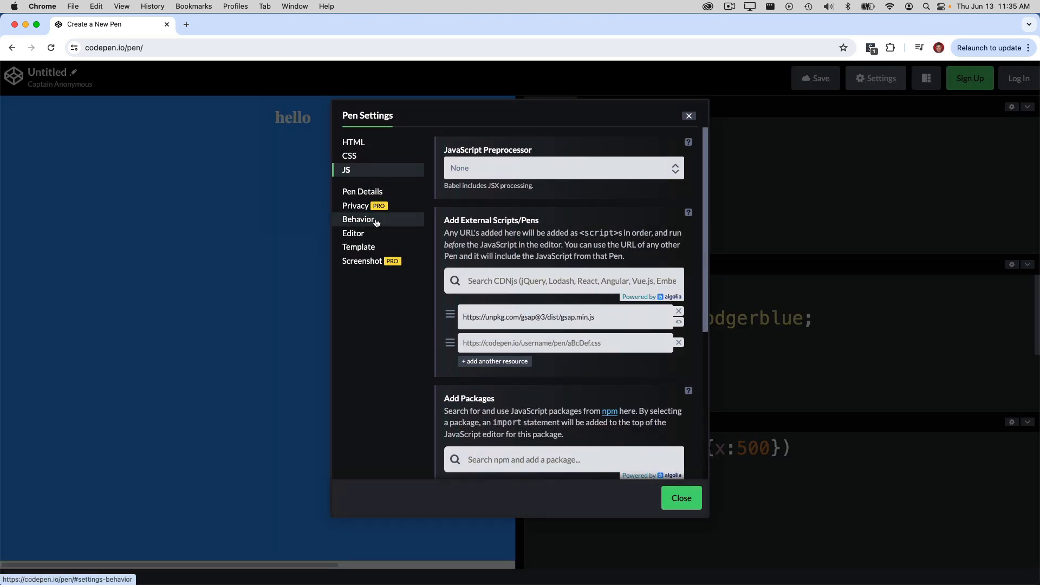
click(358, 219)
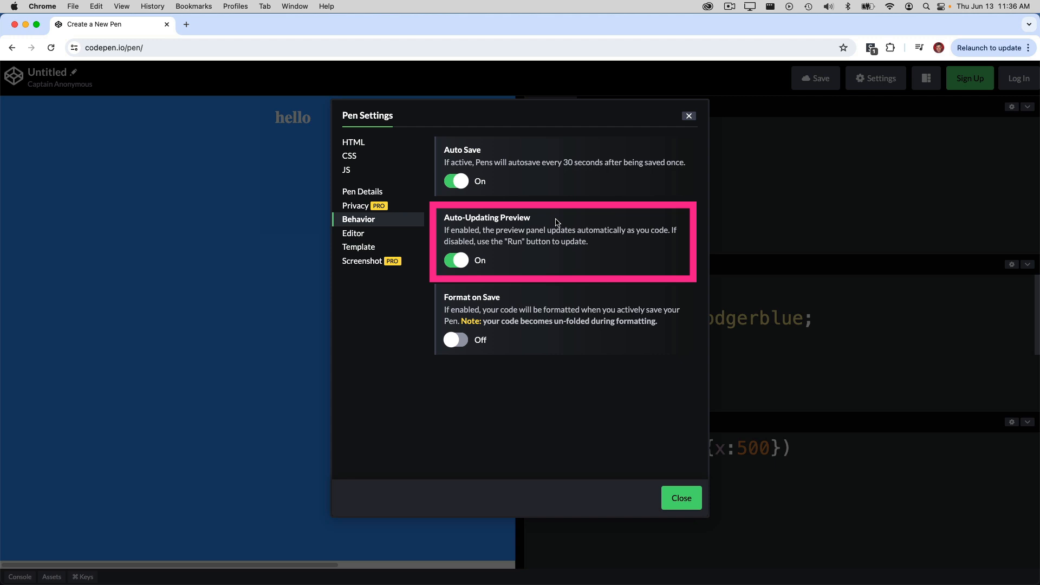
click(456, 260)
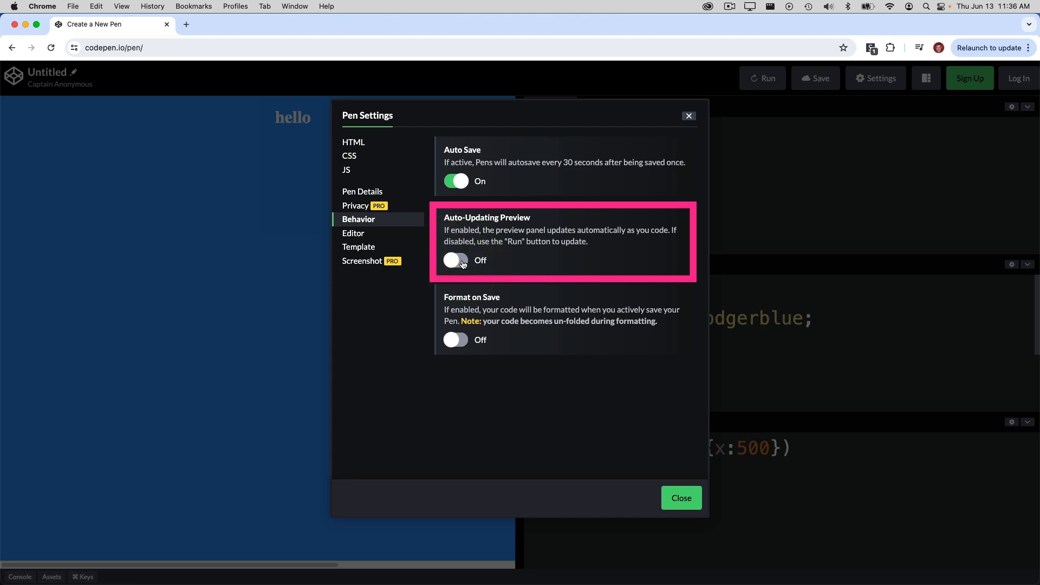
click(681, 498)
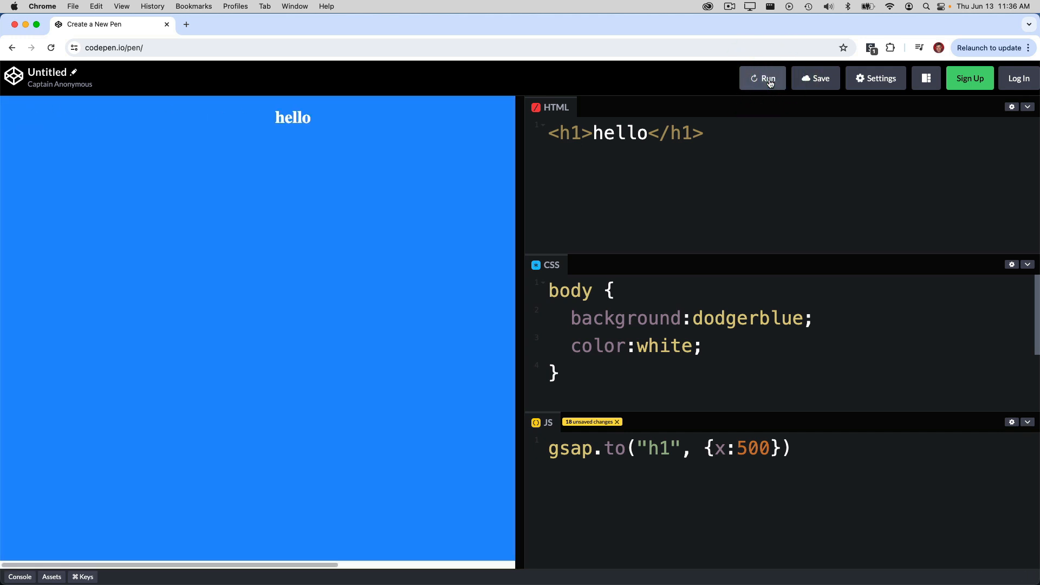
Step: Run the pen twice to replay the hello tween
click(763, 78)
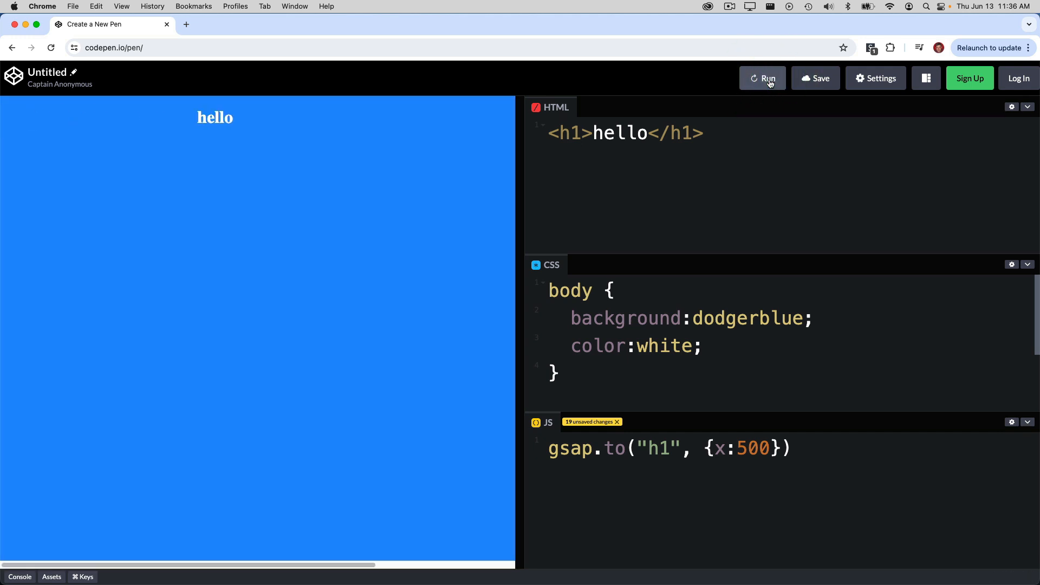
click(764, 78)
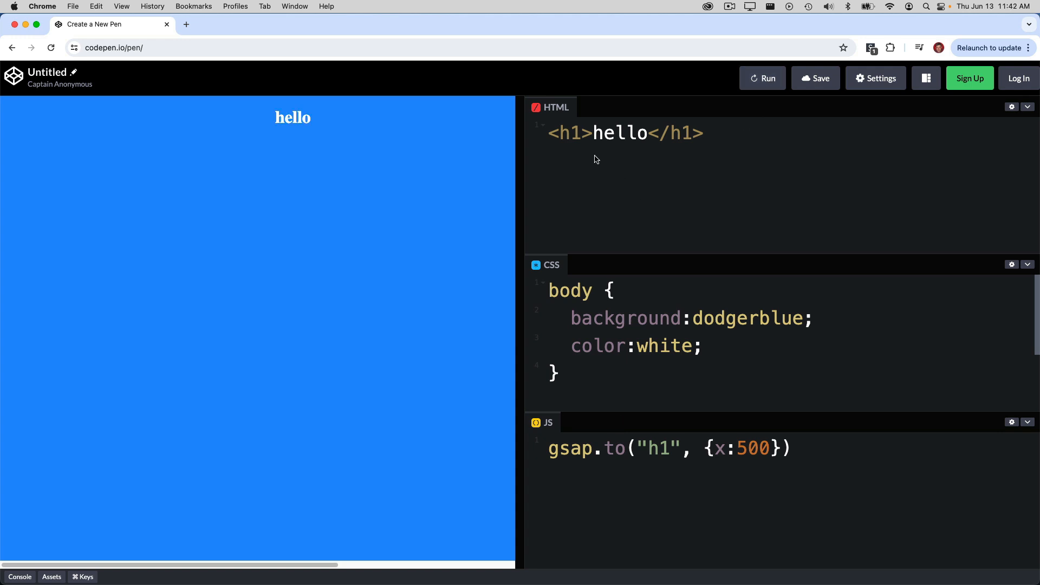
mouse_move(599, 163)
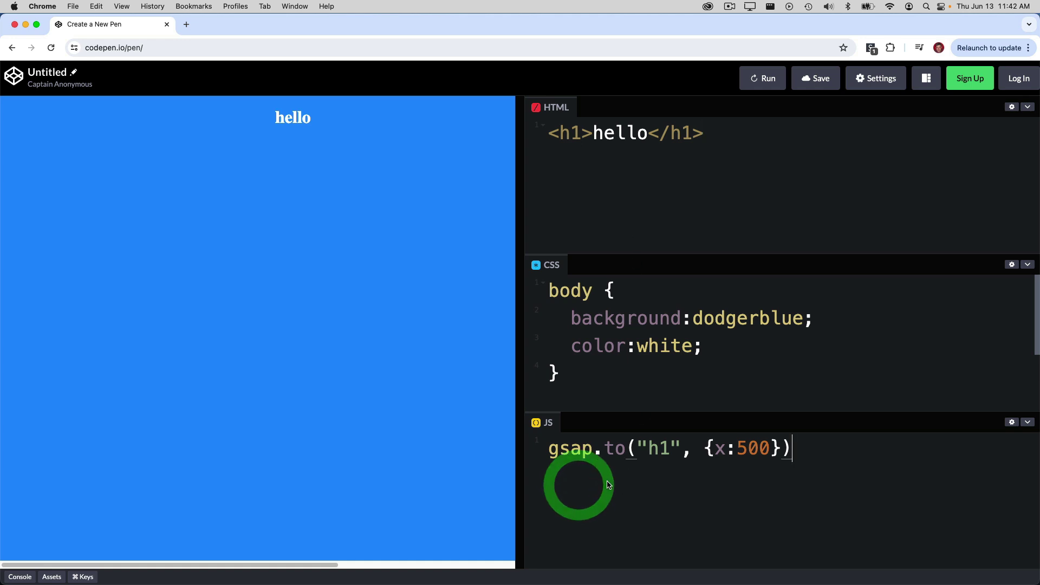
mouse_move(623, 526)
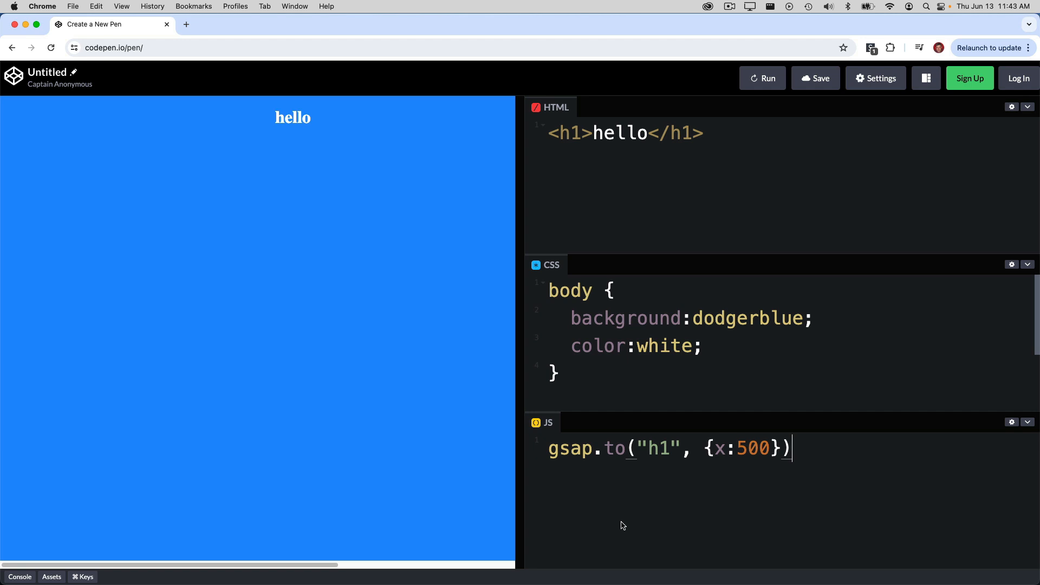
mouse_move(665, 426)
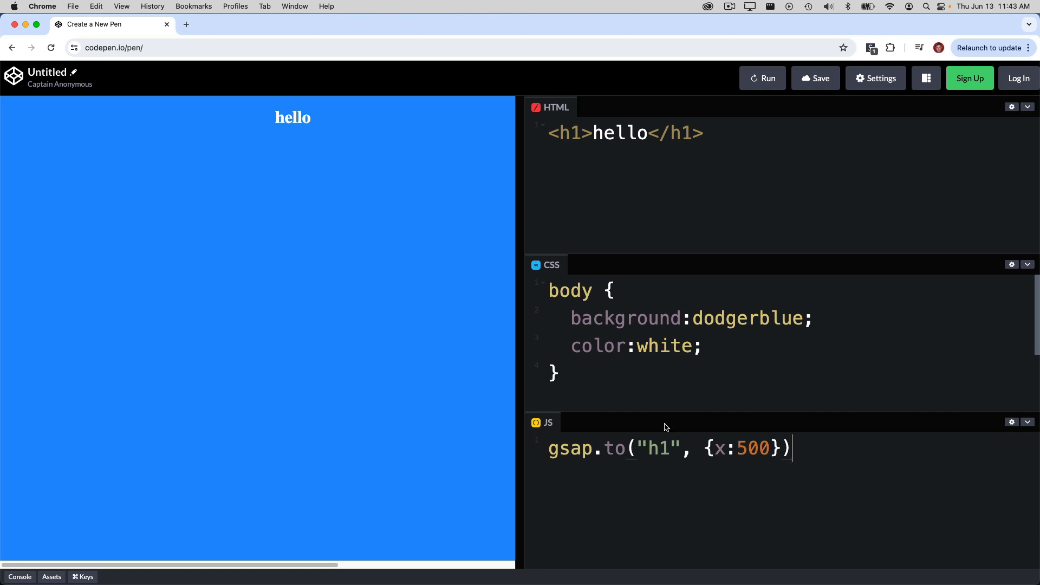
Step: Save the pen to the account and title it 'first demo'
click(815, 78)
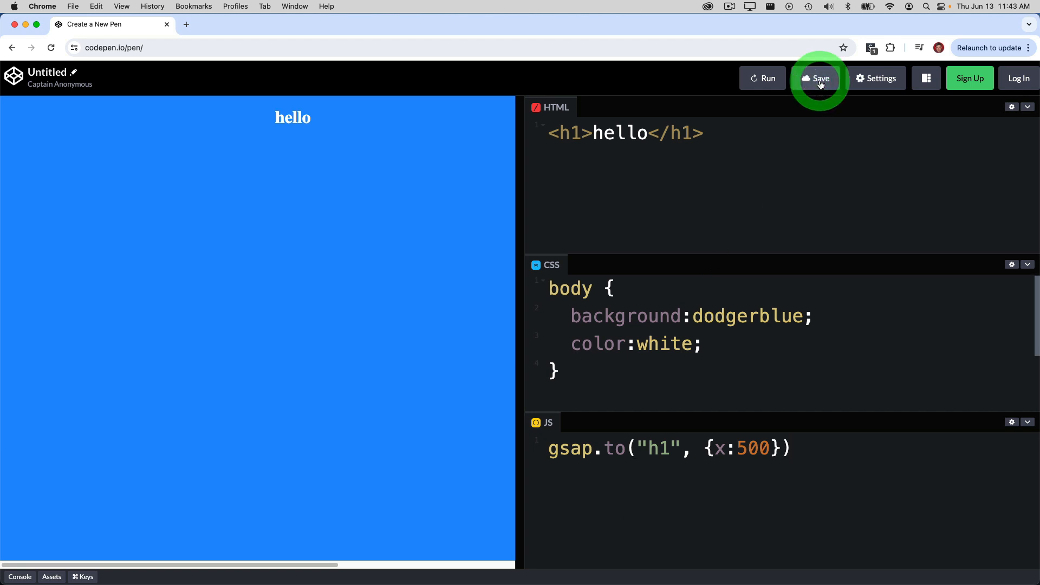
click(816, 78)
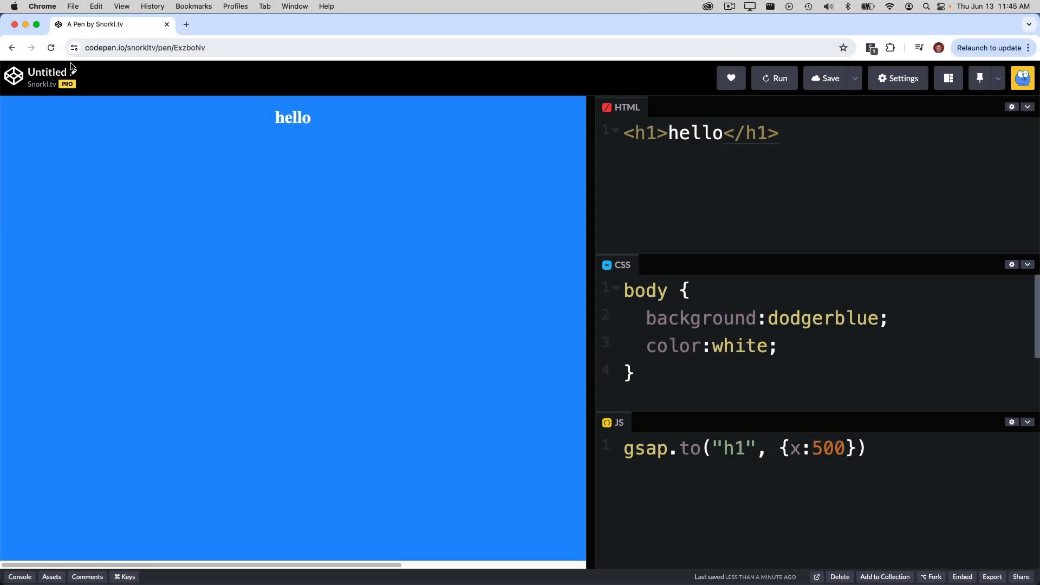
text(first demo)
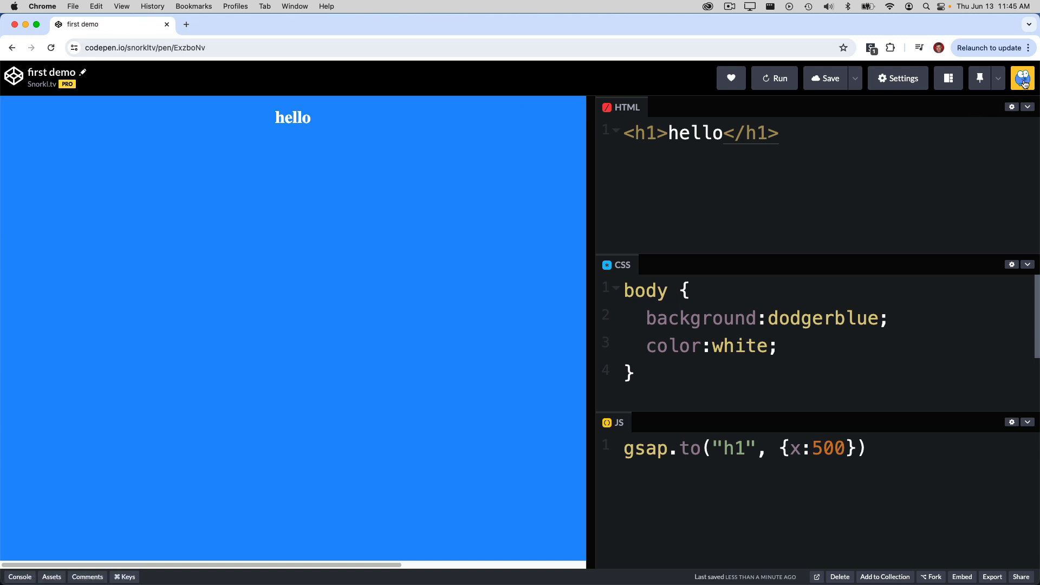
click(1022, 78)
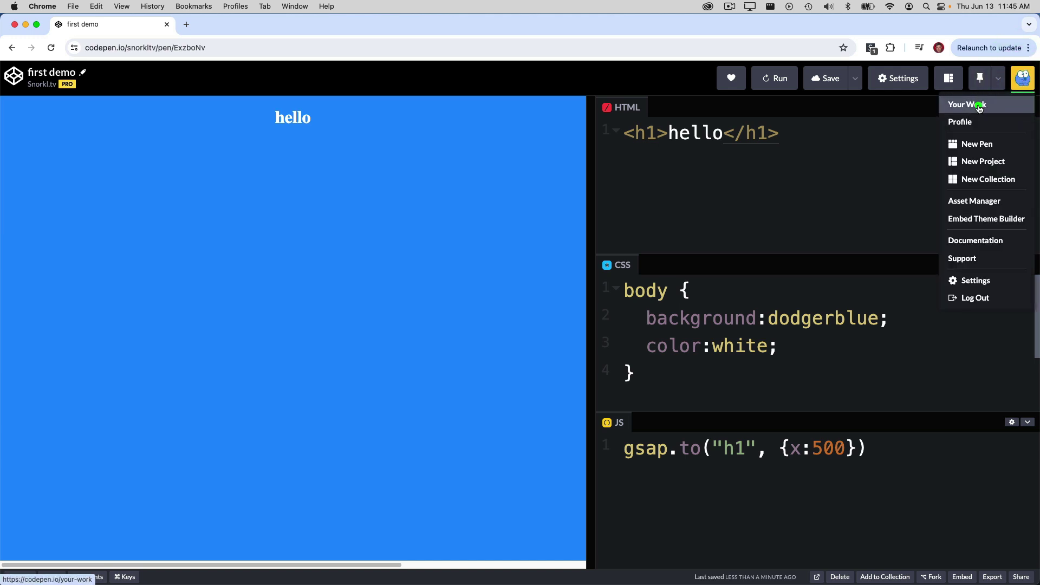
click(966, 105)
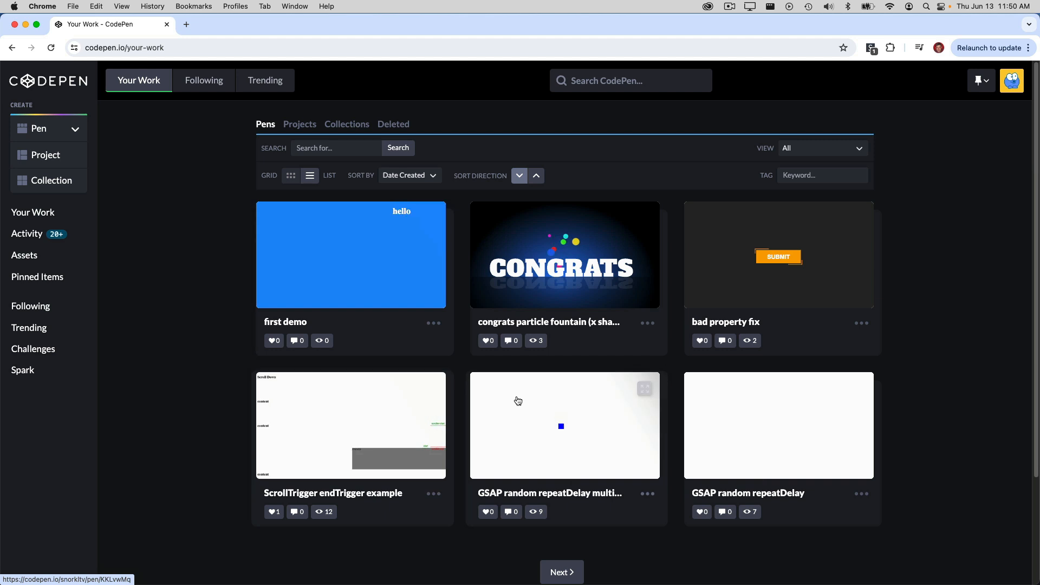
mouse_move(340, 267)
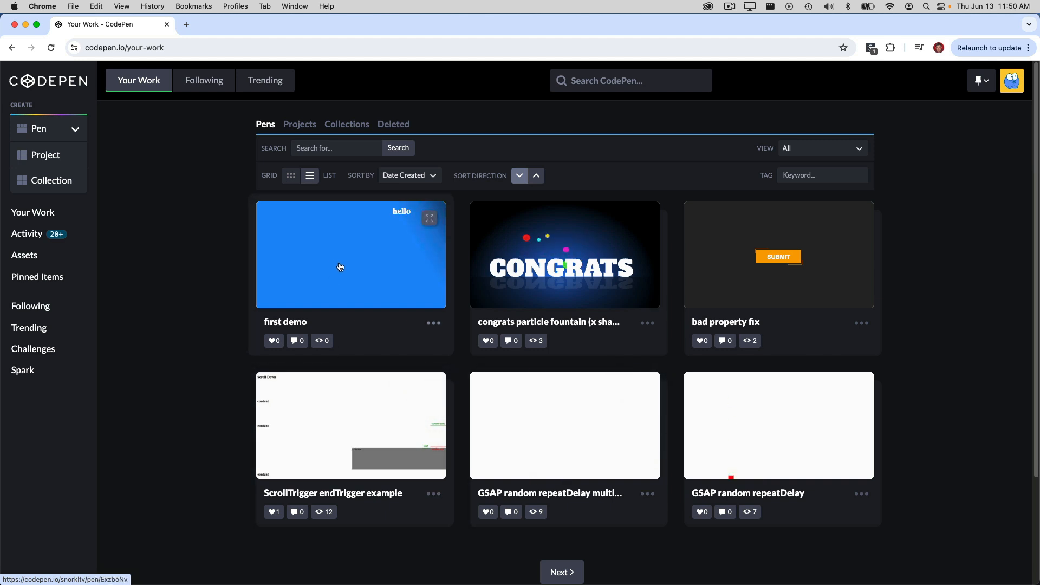
click(340, 267)
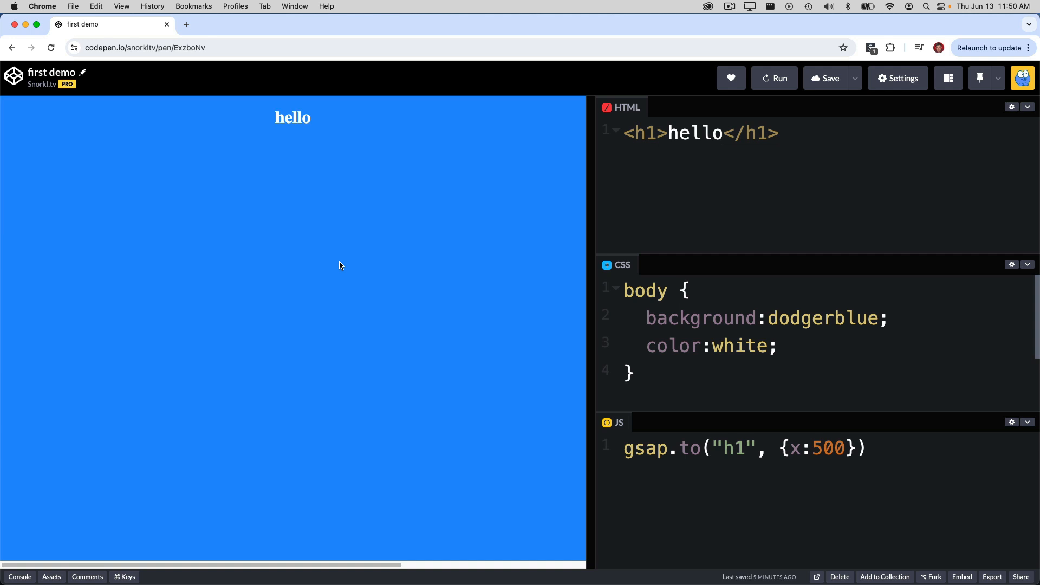
mouse_move(863, 415)
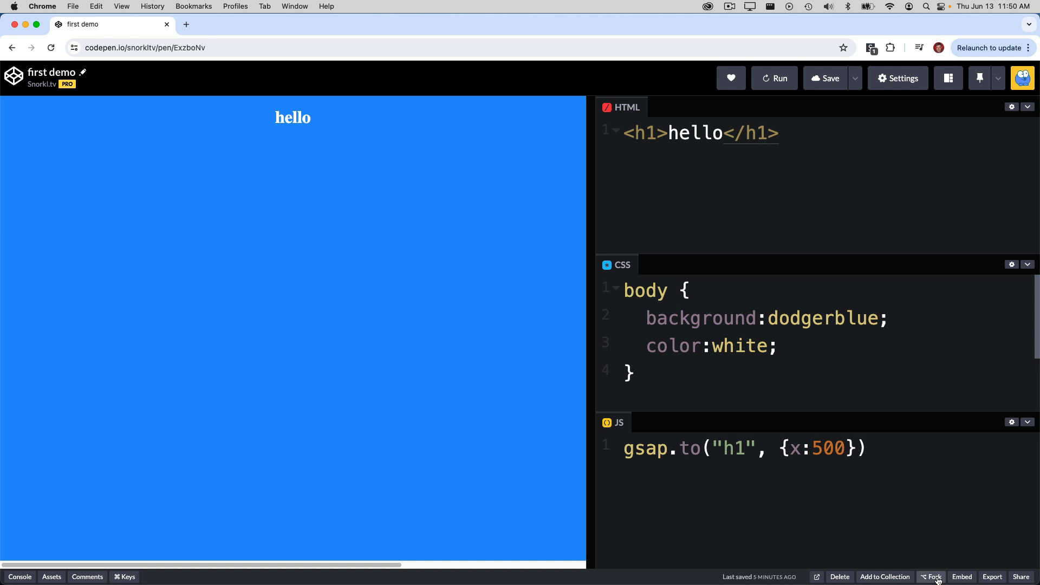
Step: Fork the pen, resize the panes, and save the fork titled 'first demo 2'
click(935, 576)
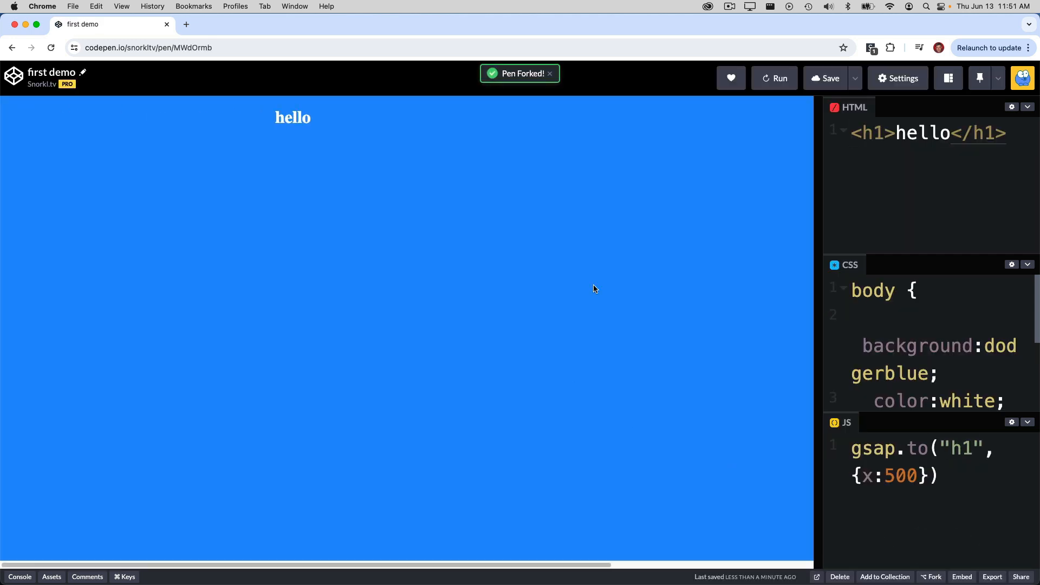
drag(819, 288, 473, 289)
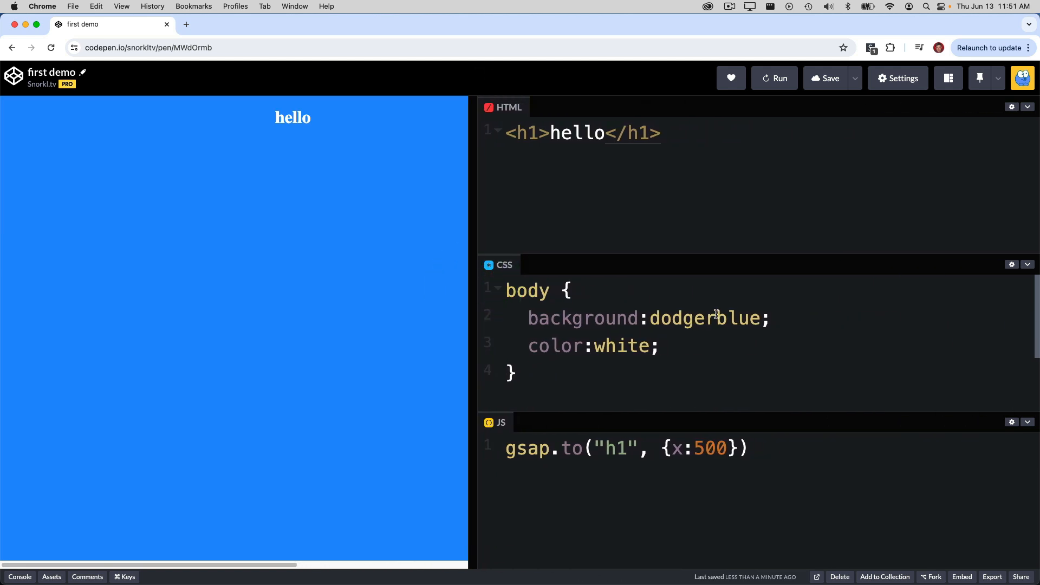
mouse_move(88, 79)
text( 2)
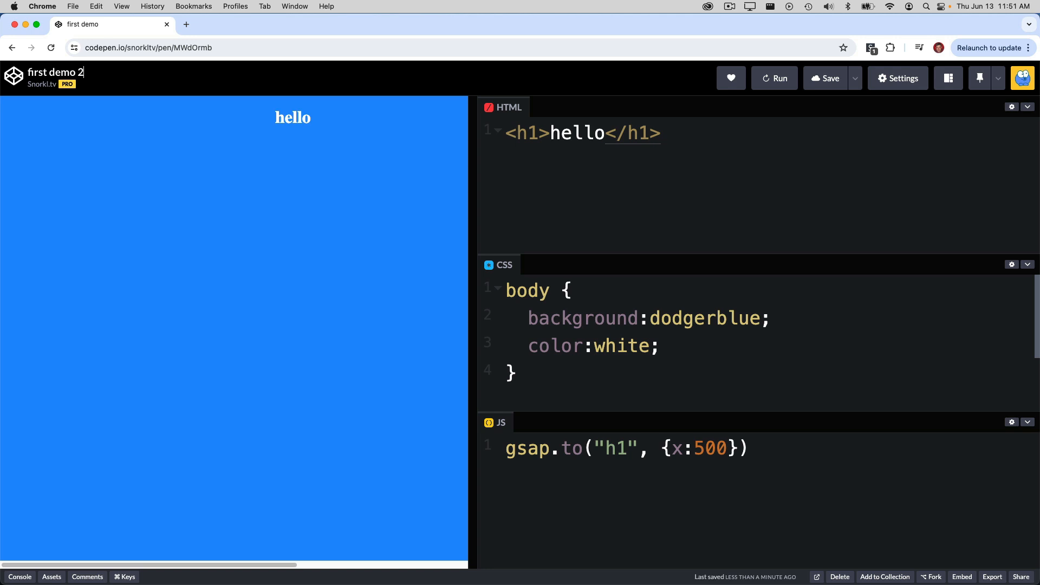
click(824, 78)
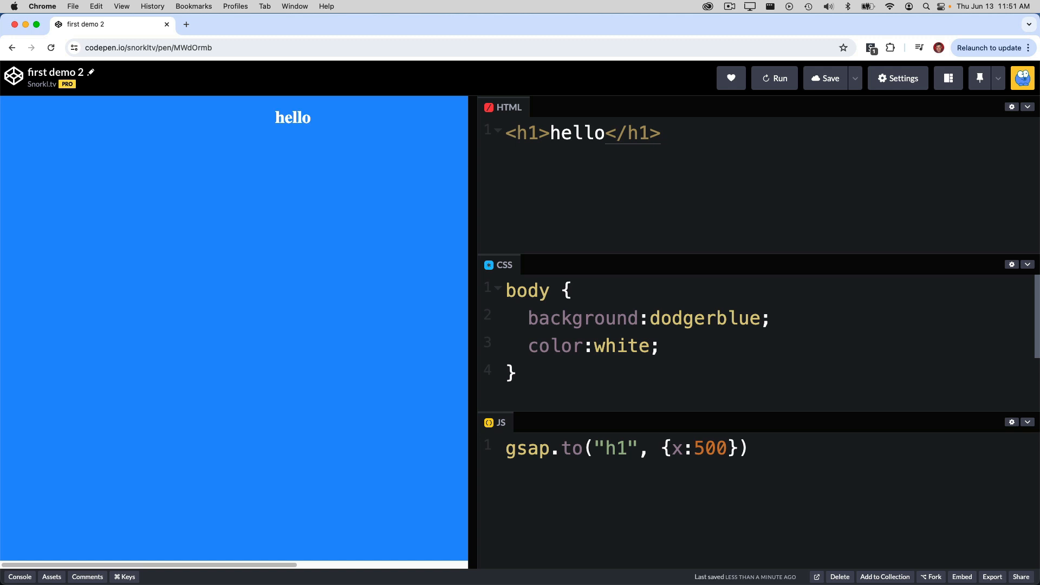
click(186, 23)
text(gsap.com)
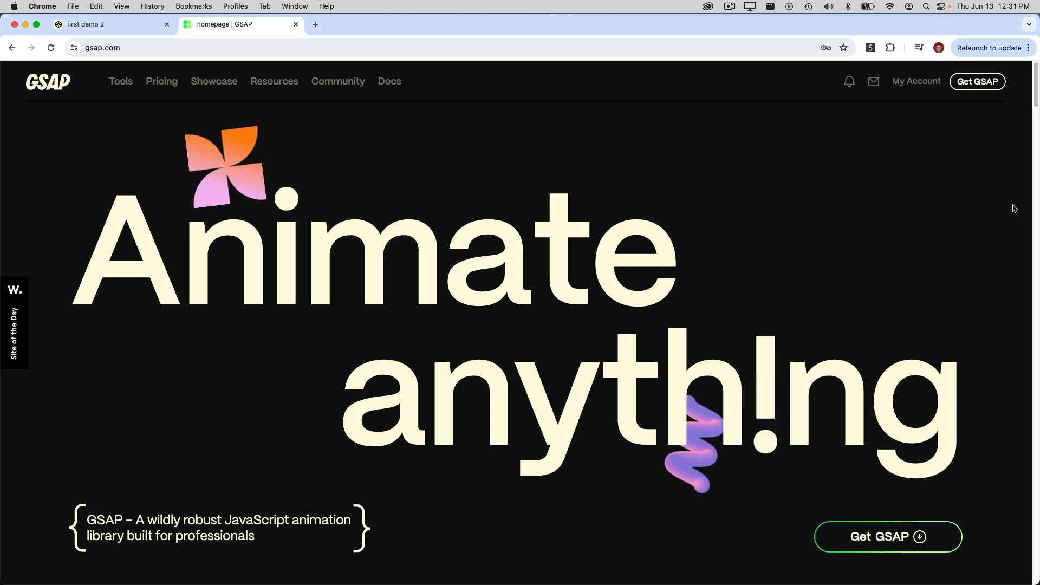
Step: Go to the GSAP installation docs and scroll down to the Install Helper
click(977, 81)
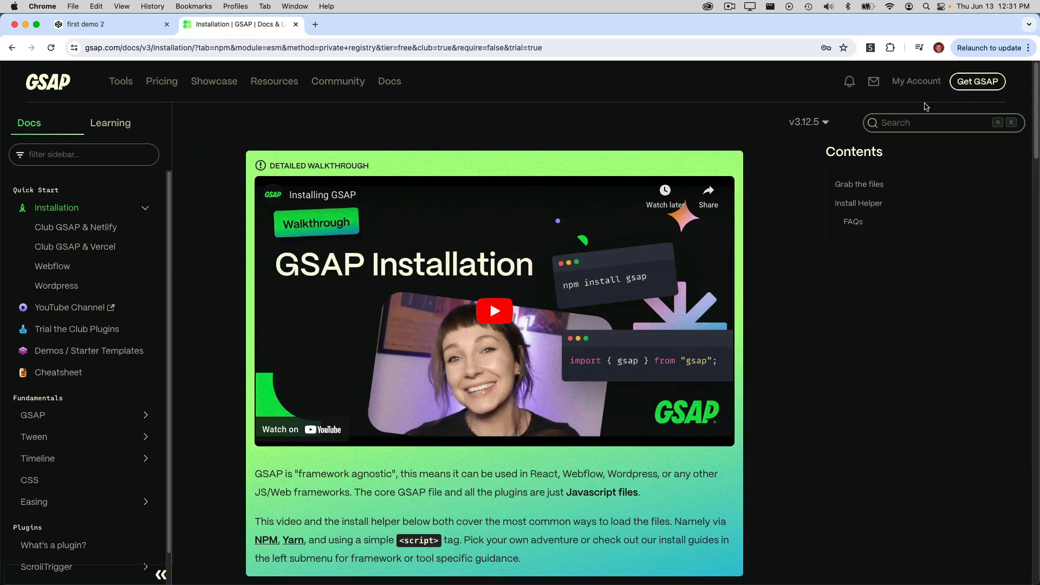
mouse_move(780, 323)
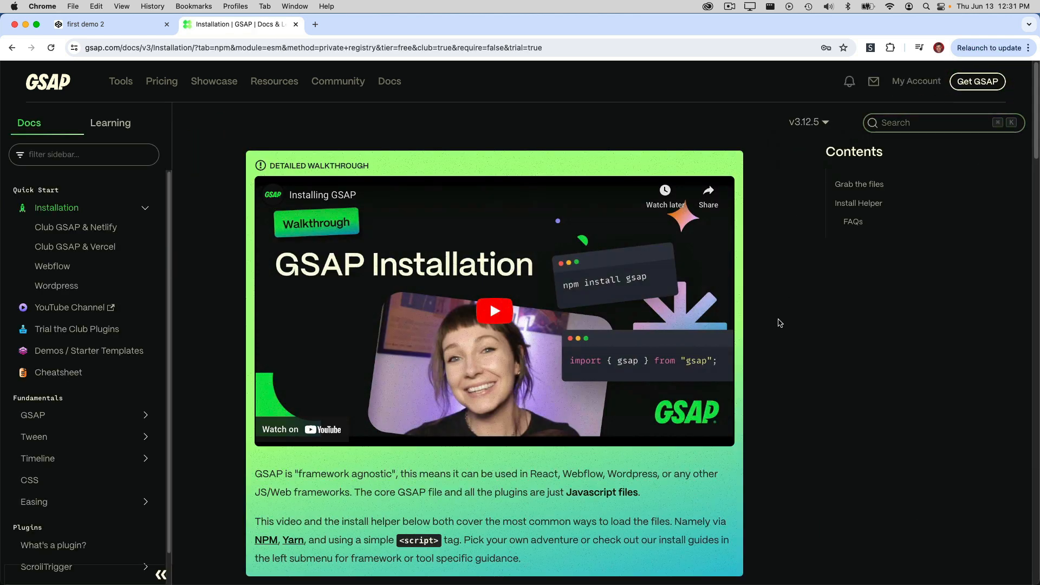
scroll(down, 3)
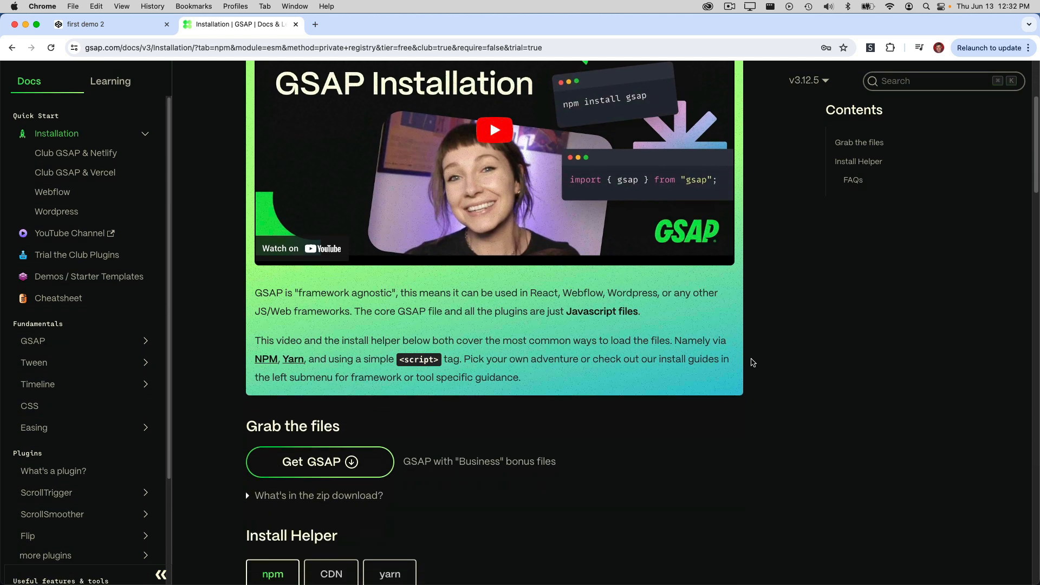
scroll(down, 3)
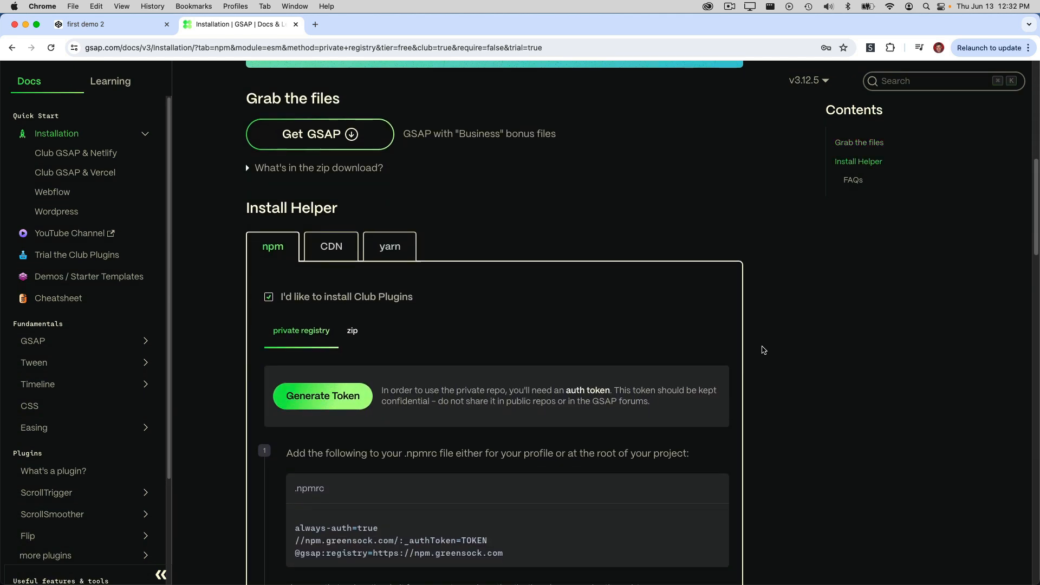
mouse_move(371, 297)
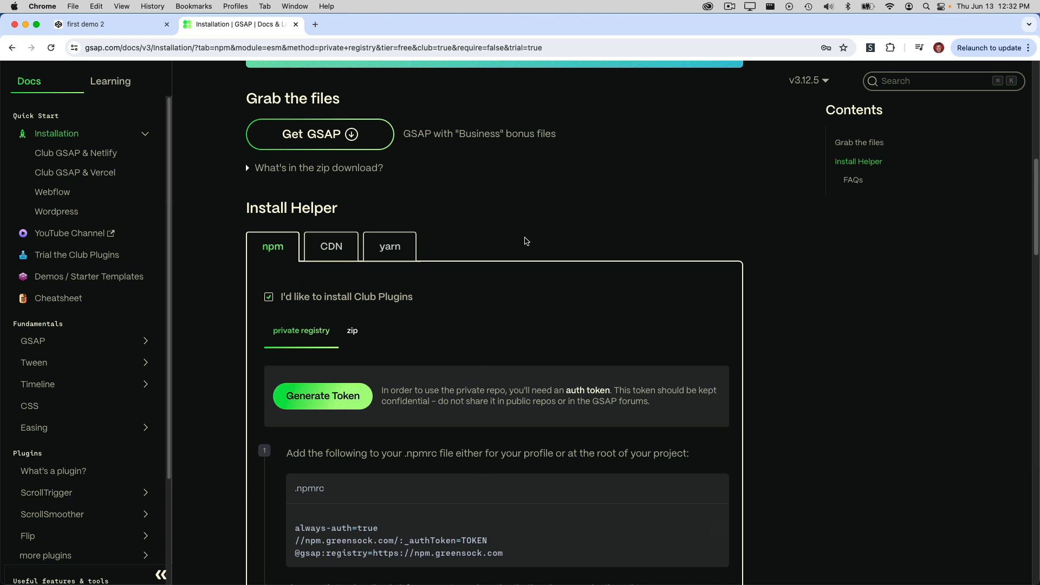
Step: Switch the Install Helper to CDN instructions and scroll through the generated script tags
click(331, 246)
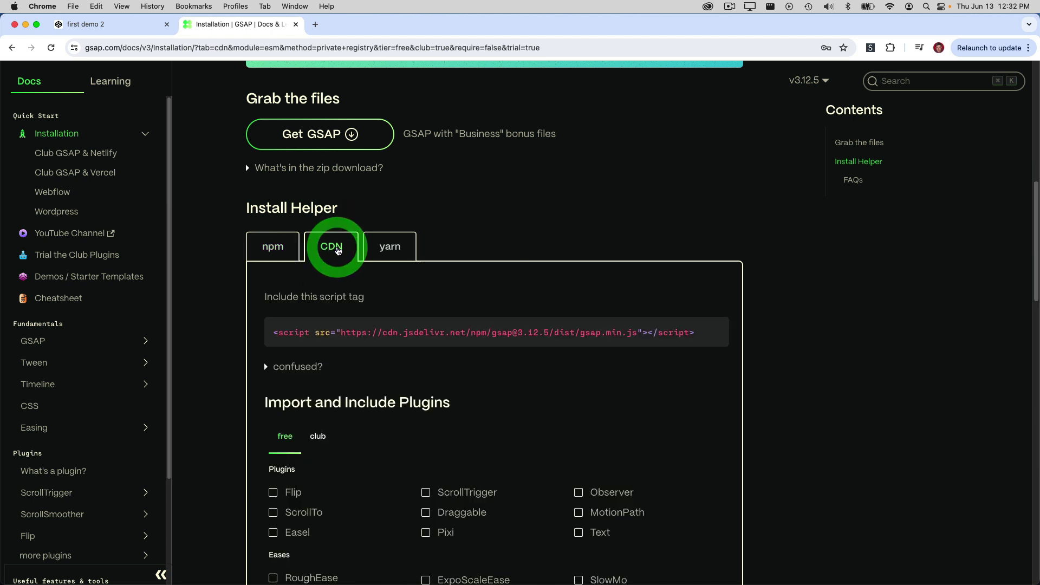
scroll(down, 3)
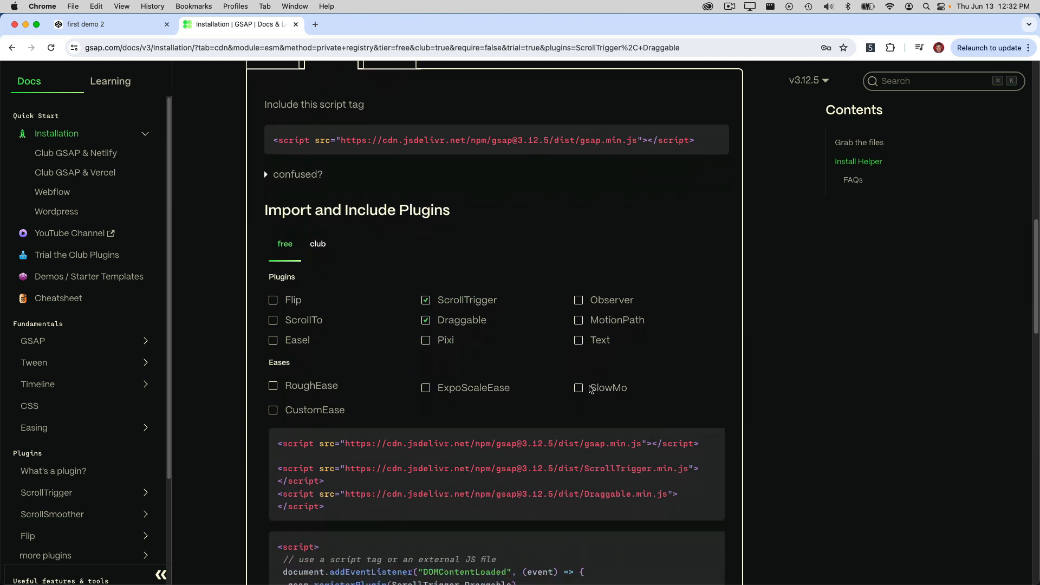
scroll(down, 3)
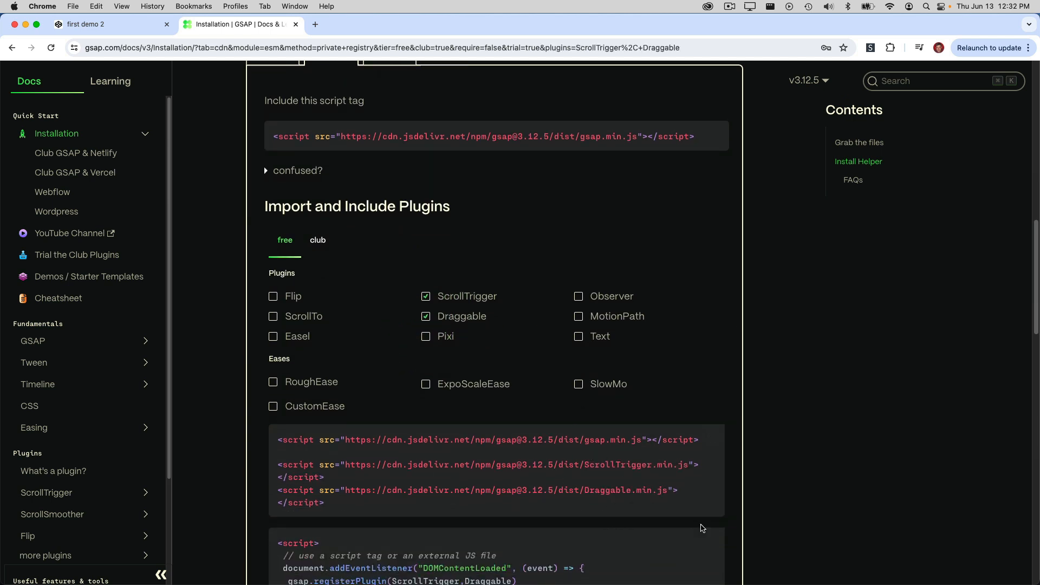
scroll(up, 3)
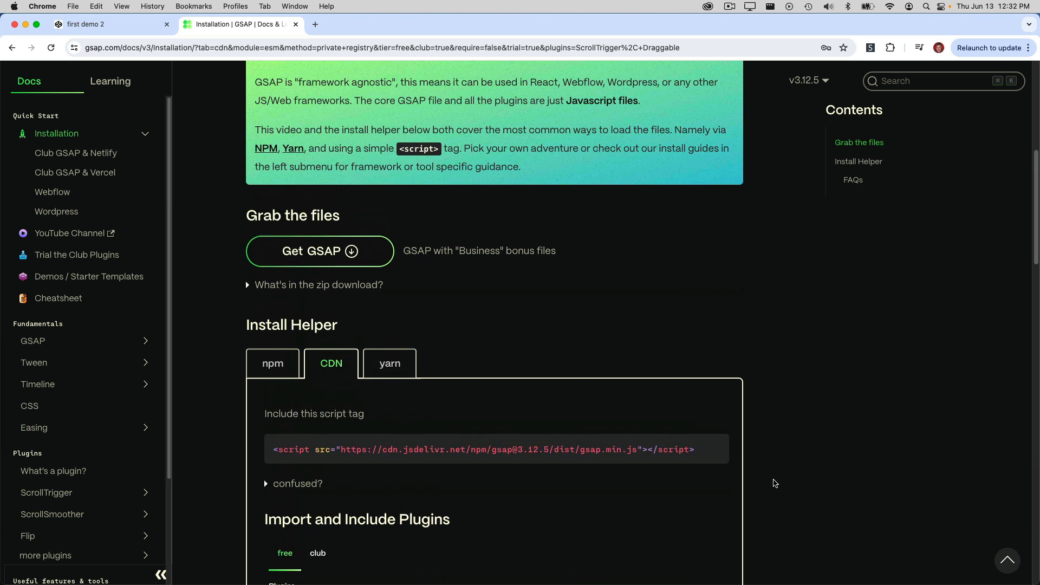